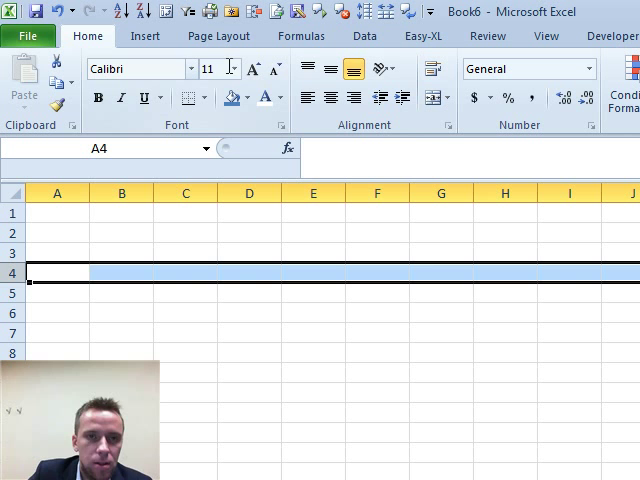
Step: Band row 4 dark blue titled Revenues; list bold Revenues with indented Product 1 and 2 in A6:A8
{"action": "left_click", "coordinate": [247, 97]}
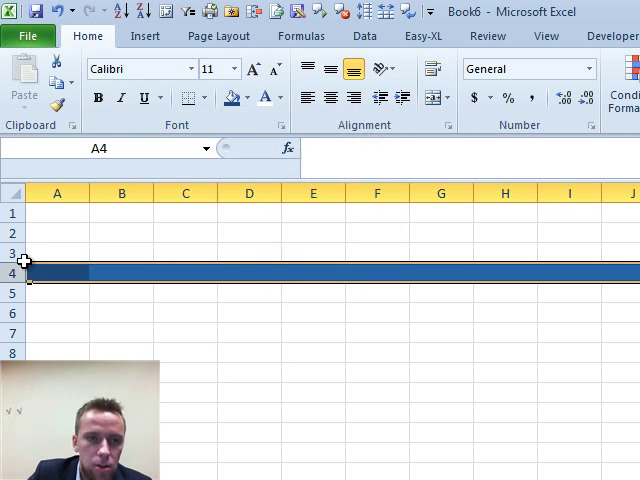
{"action": "type", "text": "Revenues"}
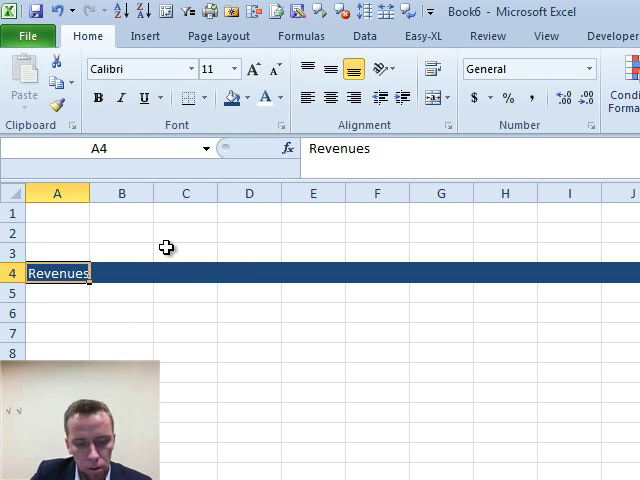
{"action": "left_click", "coordinate": [57, 312]}
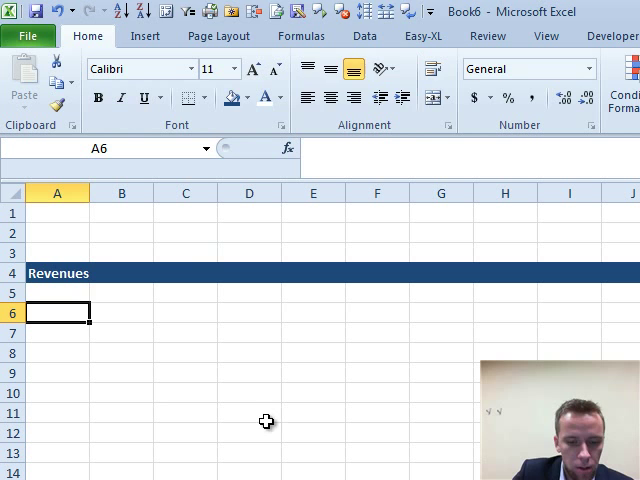
{"action": "type", "text": "reven"}
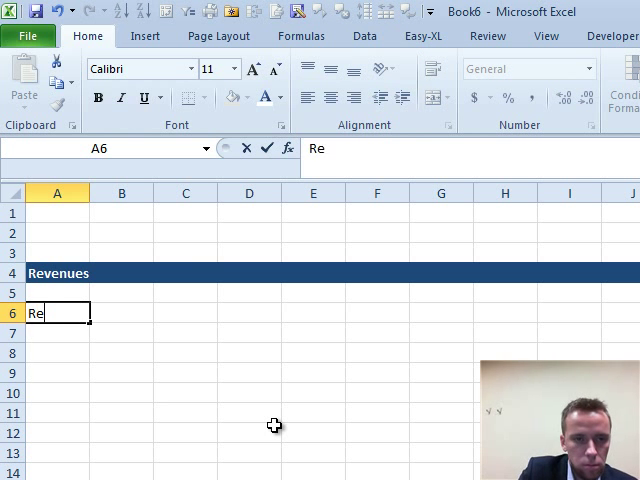
{"action": "type", "text": "venues"}
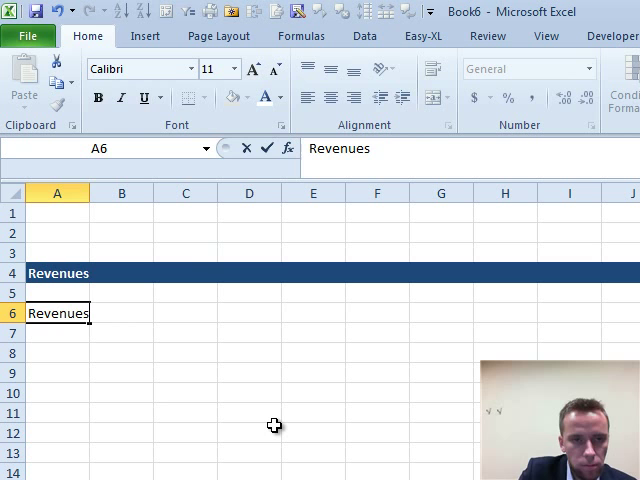
{"action": "type", "text": "Pro"}
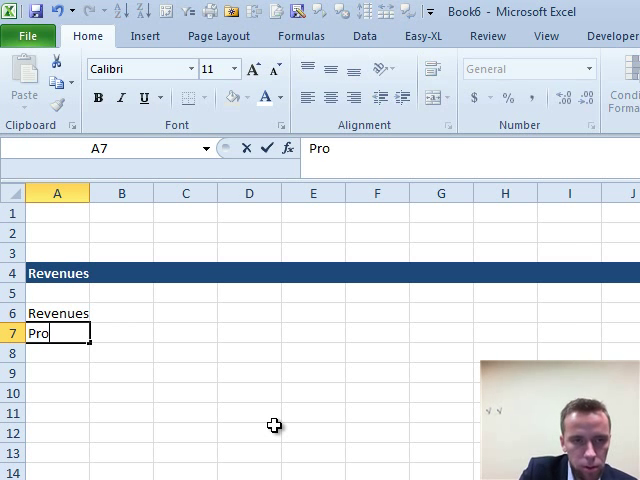
{"action": "type", "text": "Product 1"}
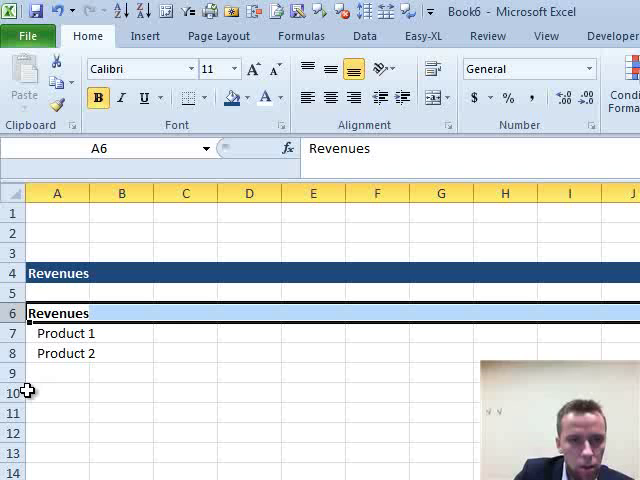
Step: Fill row 10 blue titled Product 1, with bold Revenues and indented Volume and Price in A12:A14
{"action": "left_click", "coordinate": [247, 97]}
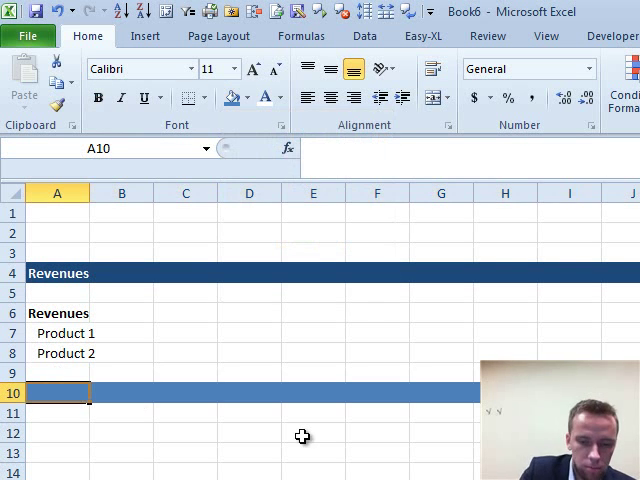
{"action": "type", "text": "Product 1"}
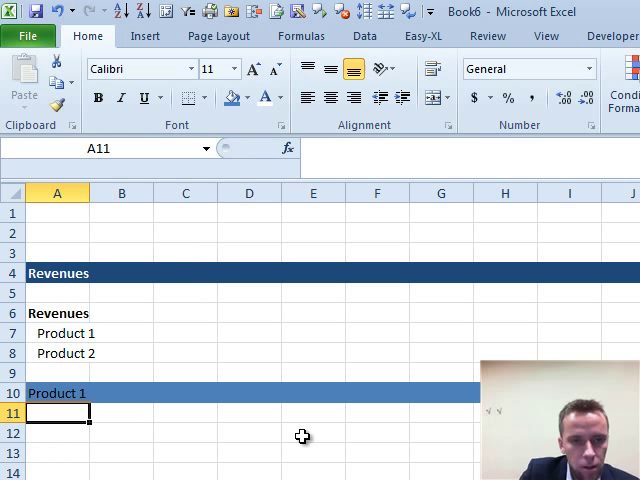
{"action": "type", "text": "Revenues"}
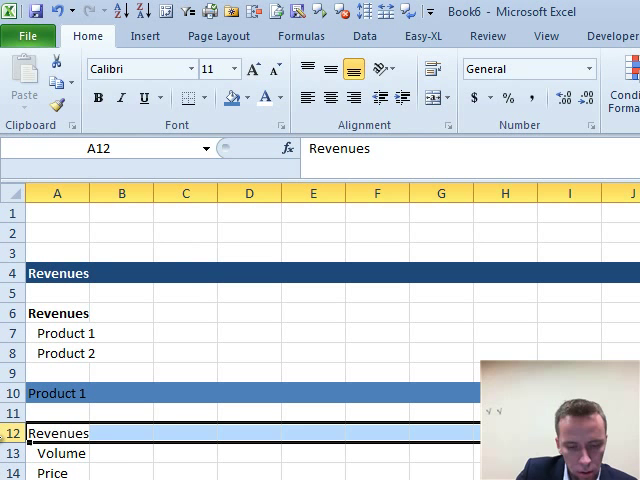
{"action": "left_click", "coordinate": [185, 463]}
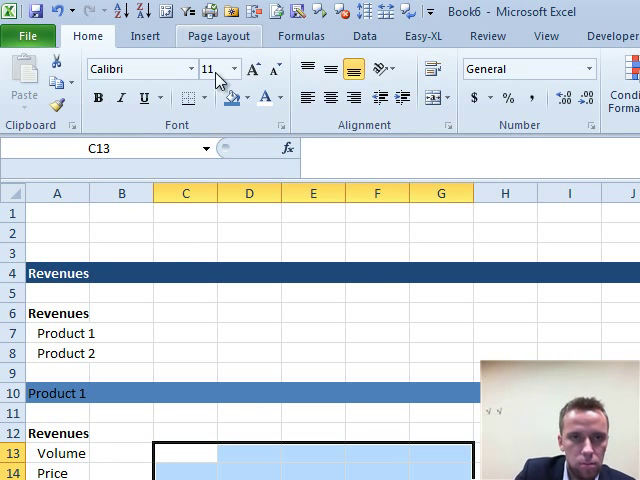
Step: Fill C13:G14 yellow with Volume 100 and Price 10, summed to 110 in C12:G12
{"action": "left_click", "coordinate": [248, 98]}
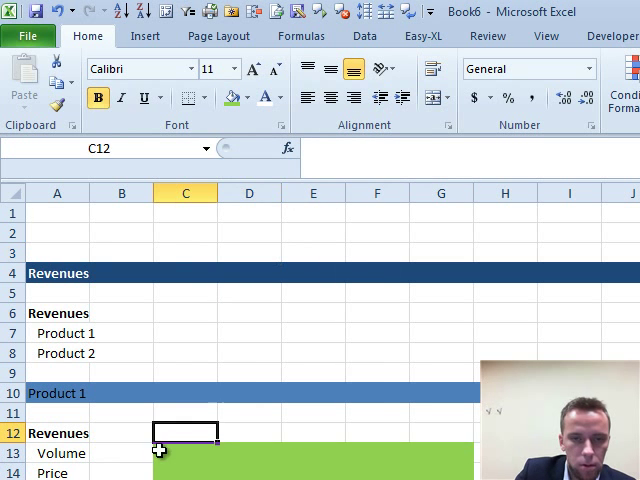
{"action": "left_click", "coordinate": [249, 98]}
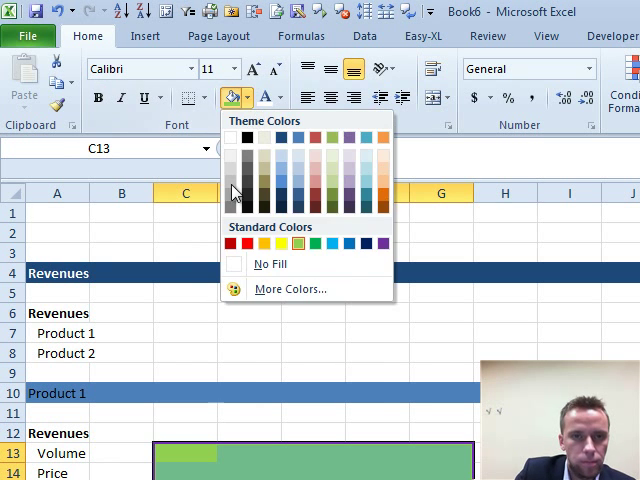
{"action": "left_click", "coordinate": [251, 243]}
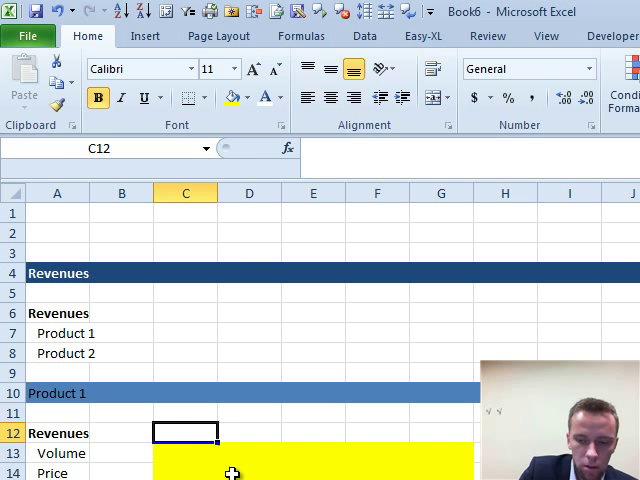
{"action": "type", "text": "=sum(C13"}
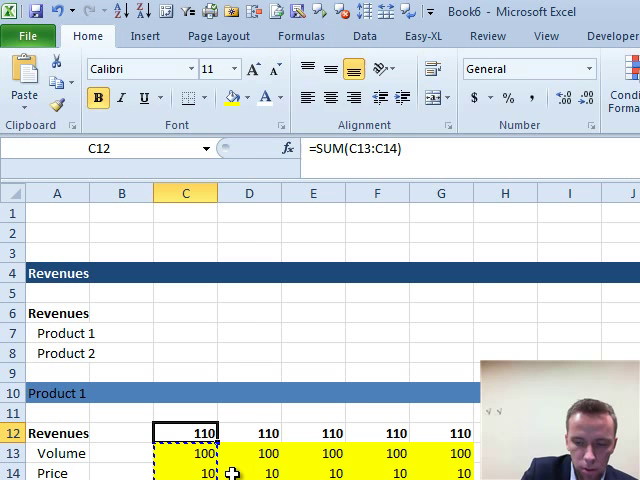
Step: Change C12:G12 to =PRODUCT(C13:C14), giving 1000, and insert a copy of the Product 1 block
{"action": "type", "text": "=product("}
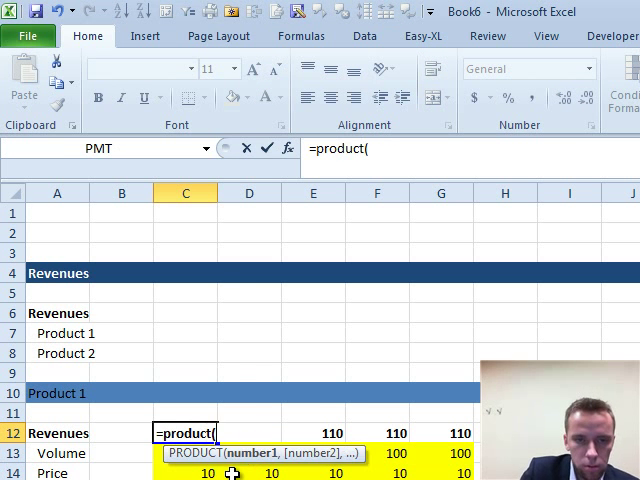
{"action": "key", "text": "Return"}
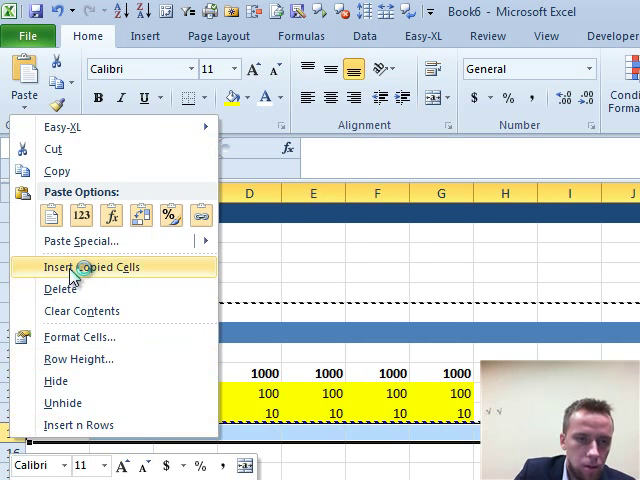
{"action": "left_click", "coordinate": [92, 267]}
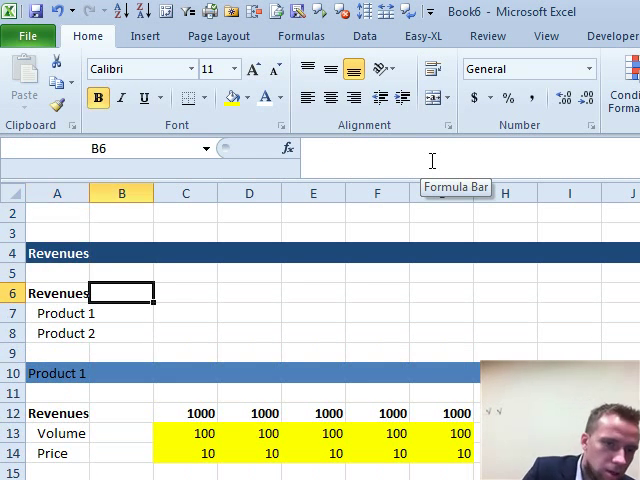
Step: Link C7 to =C12 and C8 to Product 2 revenues, with =SUM(C7:C8) totalling 2000 through column G
{"action": "type", "text": "=sum("}
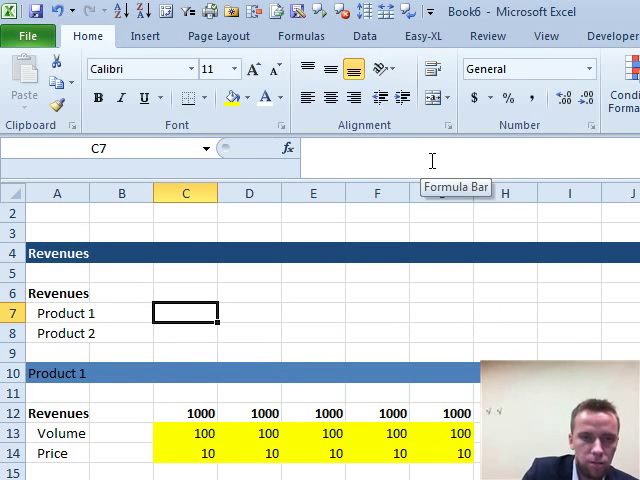
{"action": "type", "text": "=C12"}
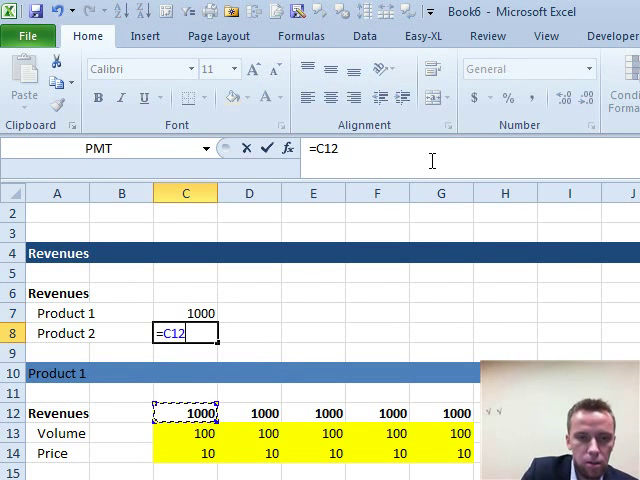
{"action": "key", "text": "Return"}
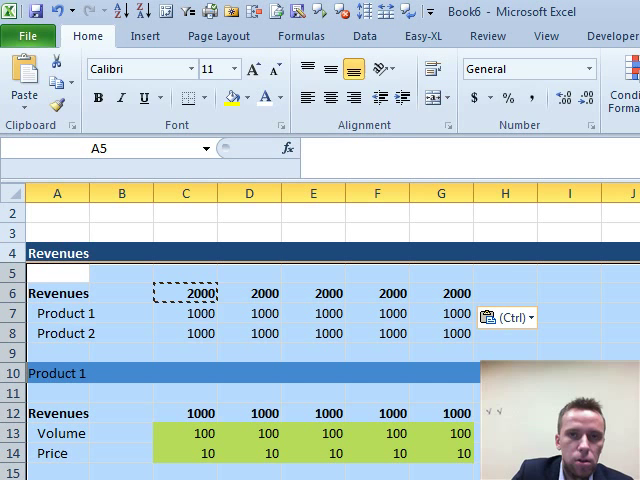
Step: Group rows 5–20 from the Data tab, collapse and re-expand the group, and open Outline settings
{"action": "left_click", "coordinate": [364, 36]}
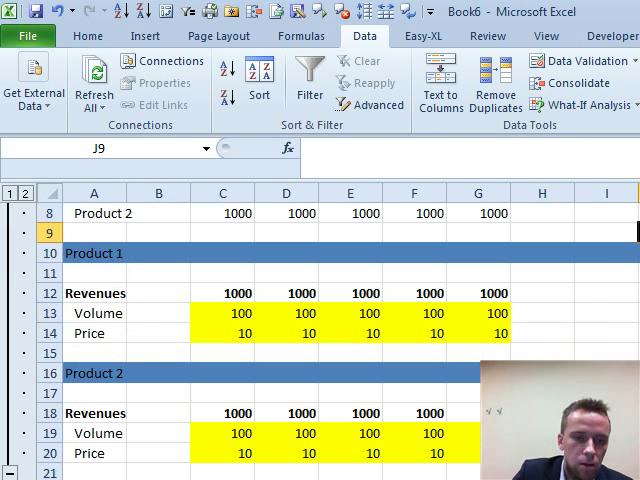
{"action": "scroll", "scroll_direction": "down", "scroll_amount": 3}
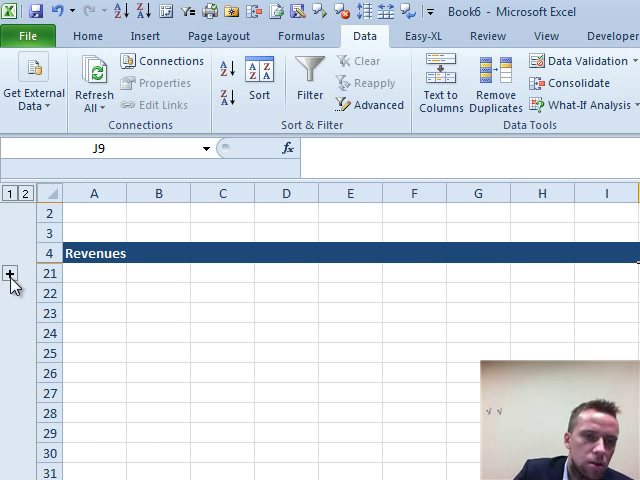
{"action": "left_click", "coordinate": [11, 274]}
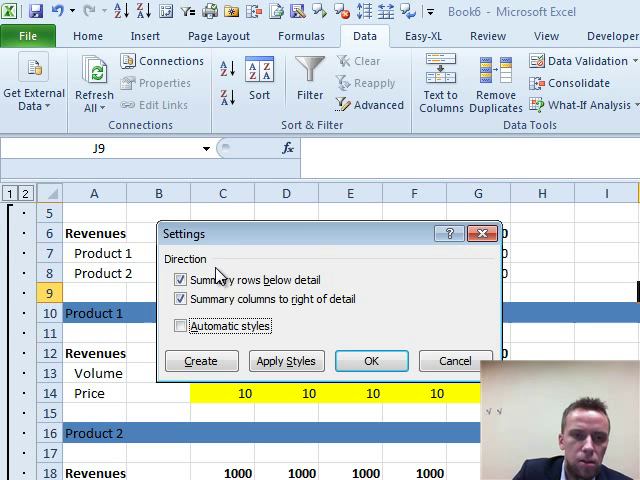
Step: Uncheck Summary rows below detail, then group rows 11–14 as a Product 1 subgroup
{"action": "left_click", "coordinate": [371, 361]}
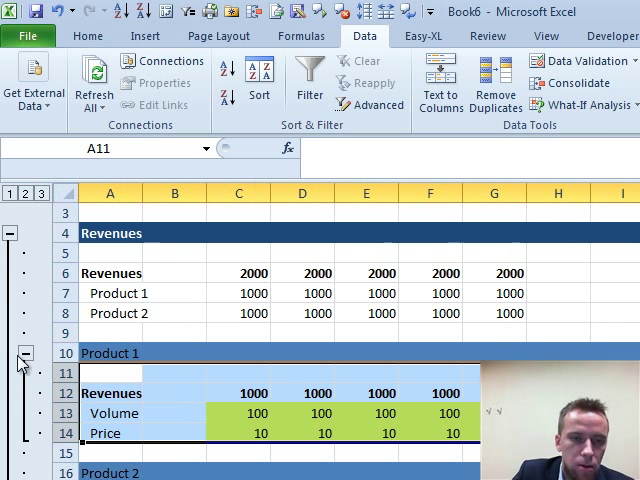
Step: Group the Product 2 detail rows, then collapse and re-expand the product subgroups
{"action": "scroll", "scroll_direction": "down", "scroll_amount": 3}
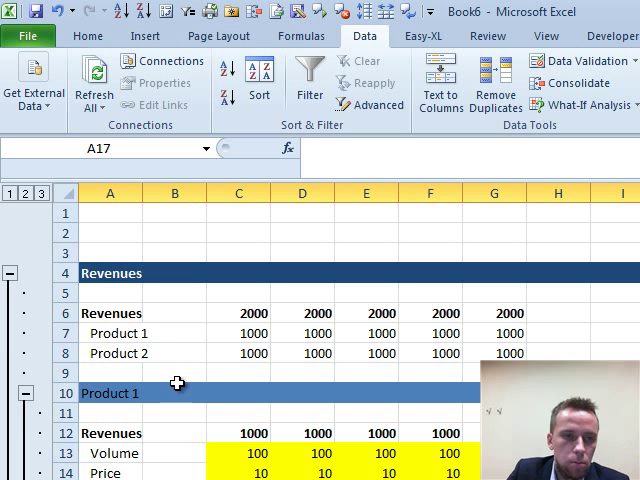
{"action": "mouse_move", "coordinate": [107, 223]}
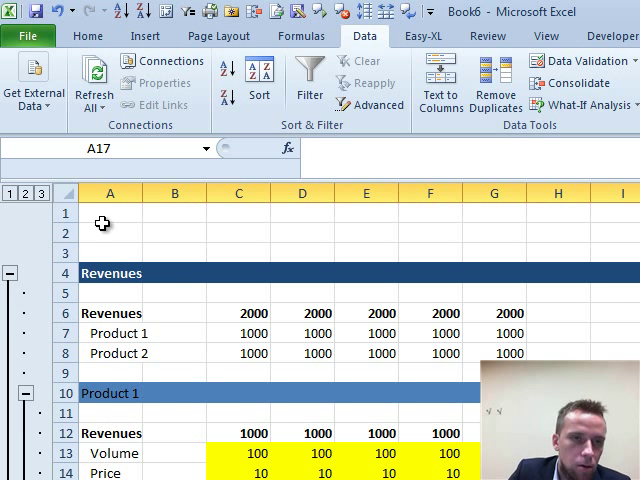
{"action": "left_click", "coordinate": [11, 393]}
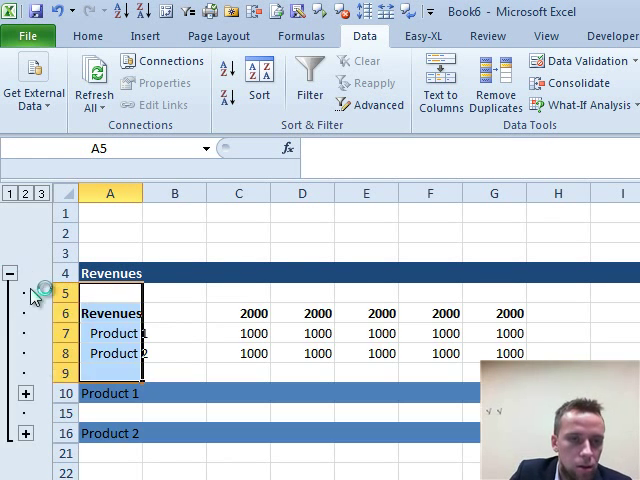
{"action": "left_click", "coordinate": [25, 393]}
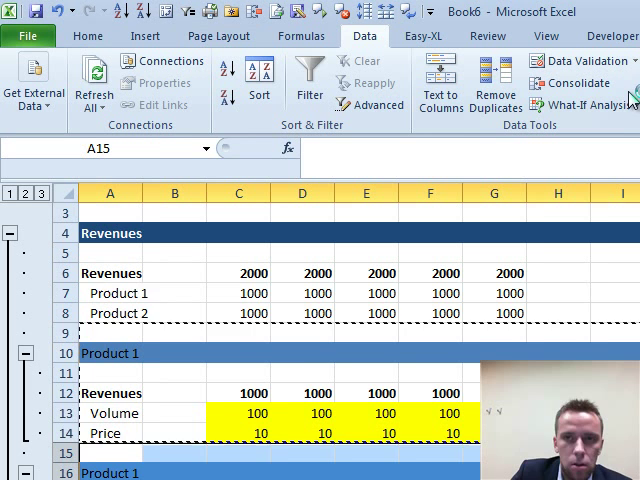
Step: Retitle A16 as Volume and shade it a lighter blue from Fill Color
{"action": "left_click", "coordinate": [110, 472]}
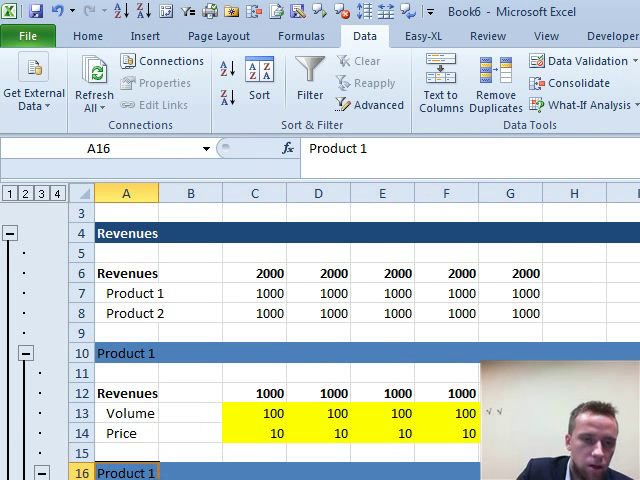
{"action": "type", "text": "Volume"}
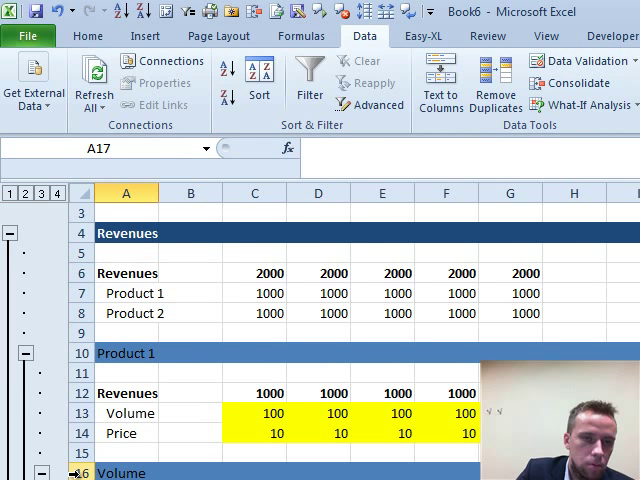
{"action": "left_click", "coordinate": [88, 36]}
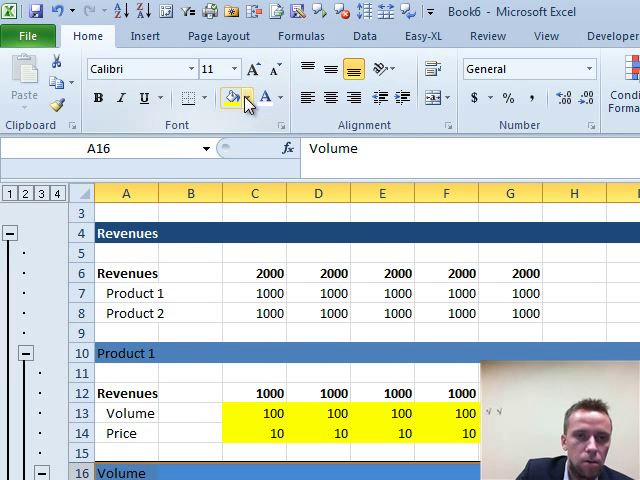
{"action": "left_click", "coordinate": [244, 97]}
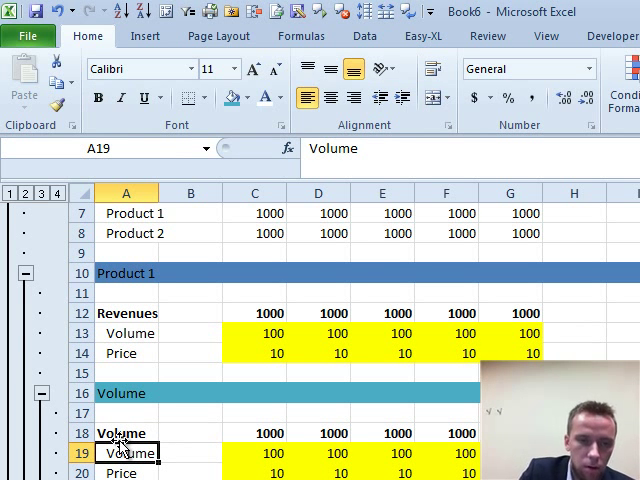
Step: Relabel A19 as Volume in the previous year and A20 as % change
{"action": "double_click", "coordinate": [127, 453]}
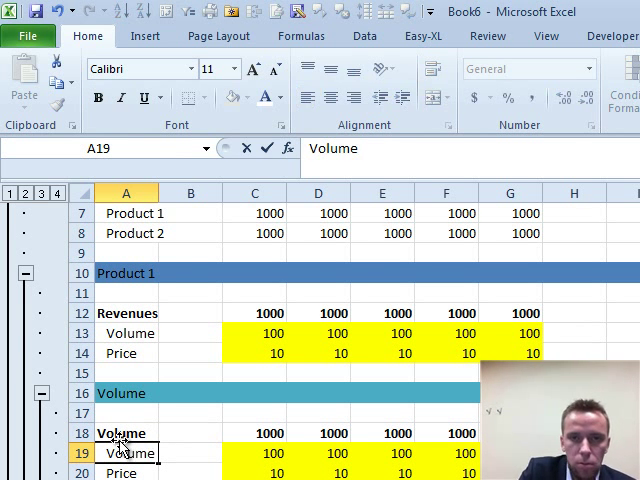
{"action": "type", "text": "in year"}
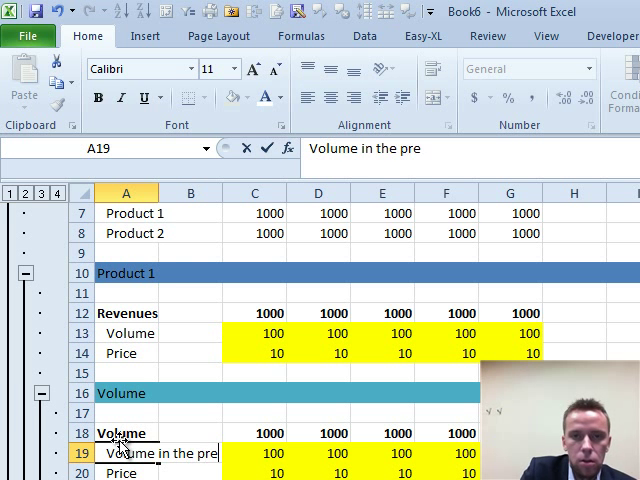
{"action": "key", "text": "Return"}
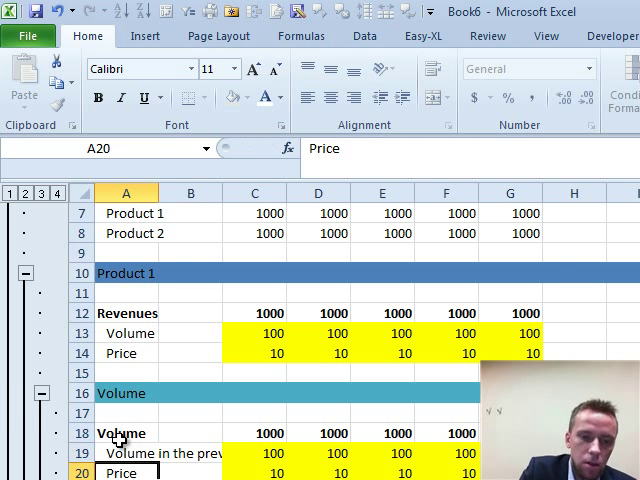
{"action": "type", "text": "% change"}
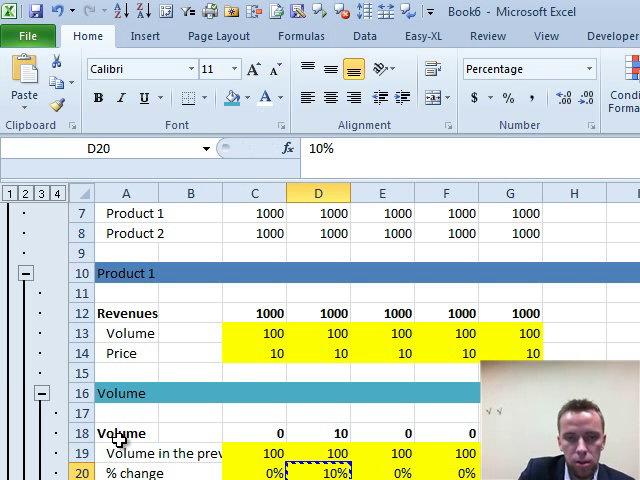
Step: Enter 100 in C18, 10% growth in row 20, and link D19 to =C18 across the years
{"action": "left_click", "coordinate": [318, 454]}
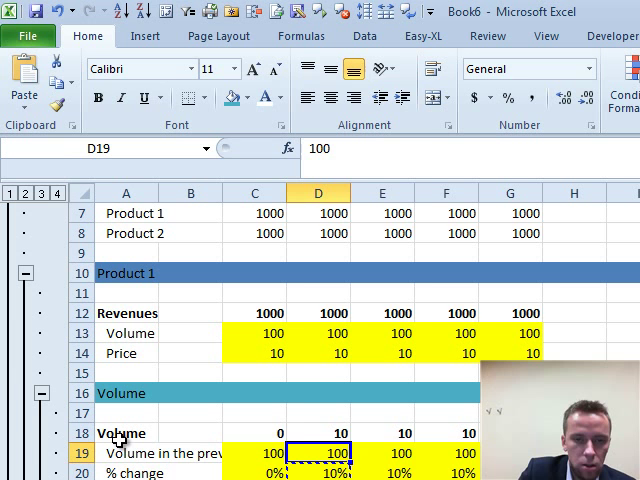
{"action": "left_click", "coordinate": [255, 433]}
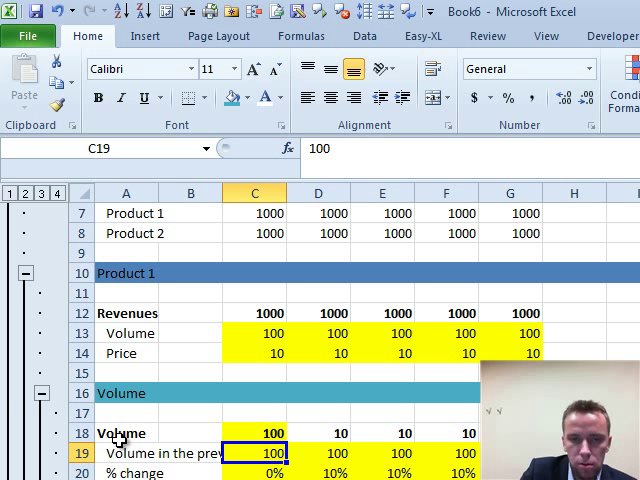
{"action": "left_click", "coordinate": [318, 453]}
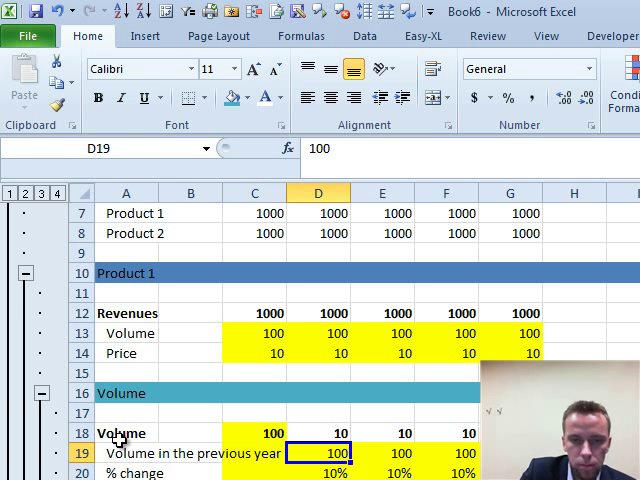
{"action": "left_click", "coordinate": [318, 471]}
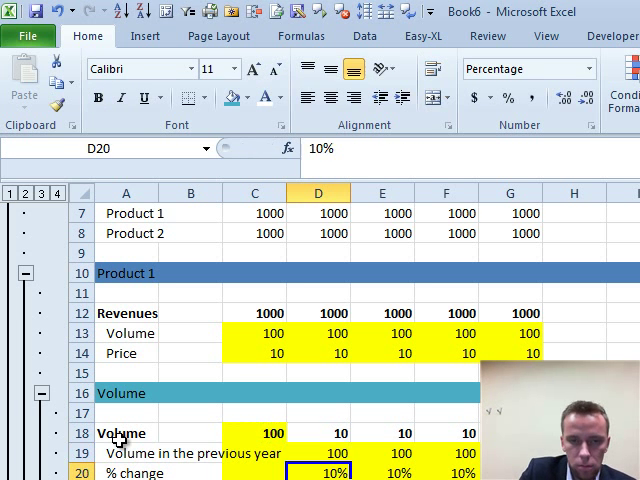
{"action": "left_click", "coordinate": [318, 453]}
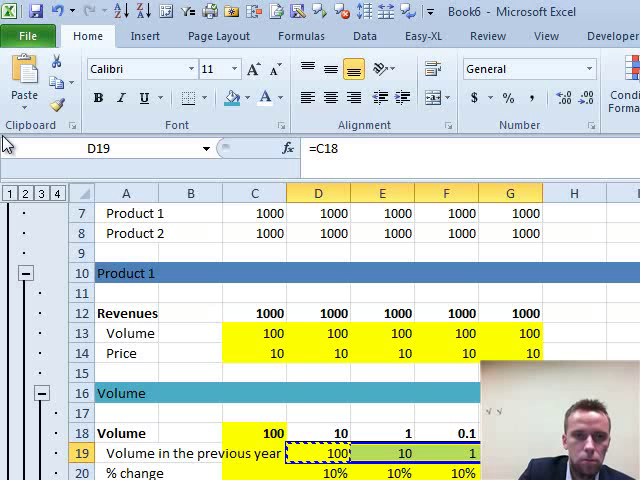
{"action": "left_click", "coordinate": [249, 98]}
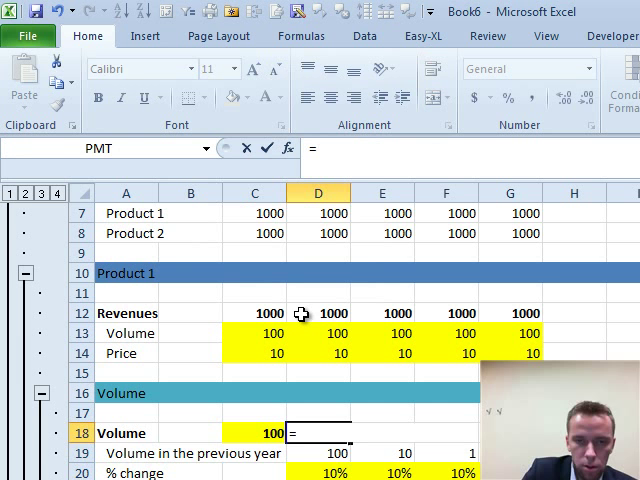
Step: Enter the 10% volume growth formula =D19*(1+…) in D18, then select D19's prior-year volume
{"action": "type", "text": "=D19*(1+D19"}
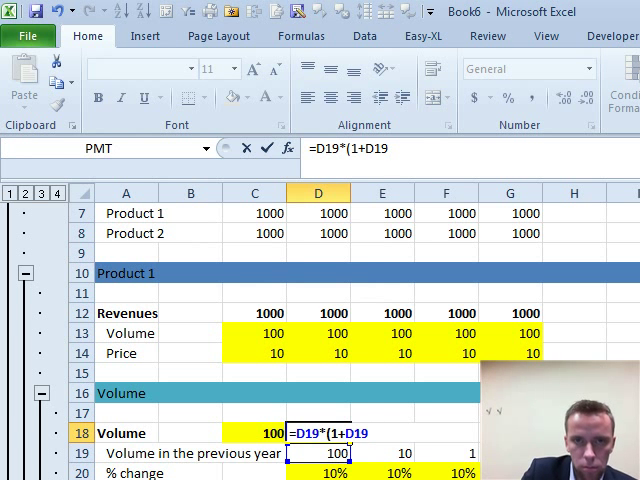
{"action": "key", "text": "Return"}
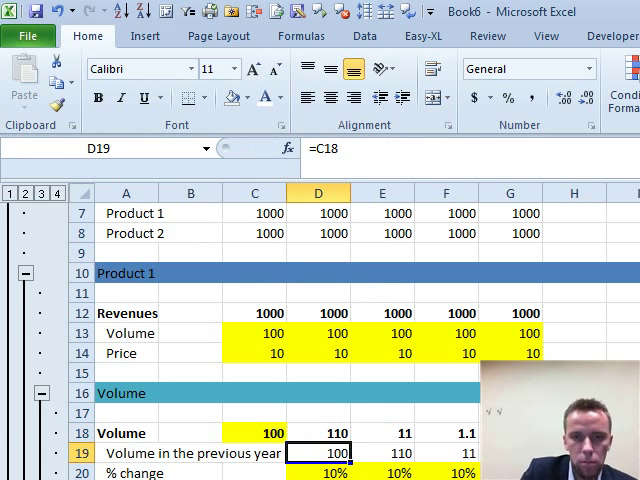
{"action": "left_click", "coordinate": [318, 433]}
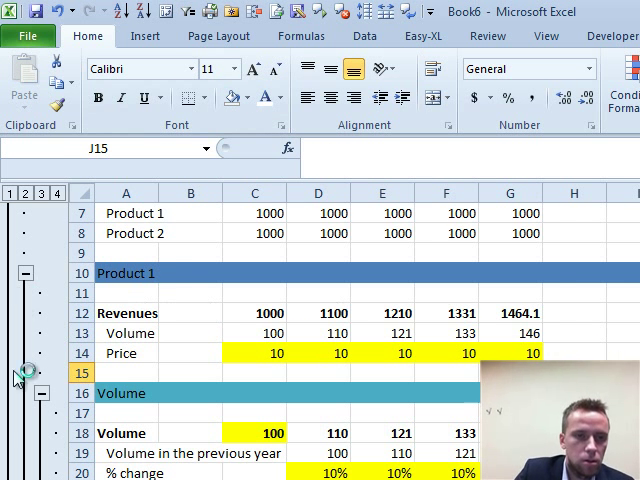
Step: Scroll up and back down the sheet to locate the Revenues outline controls
{"action": "scroll", "scroll_direction": "up", "scroll_amount": 3}
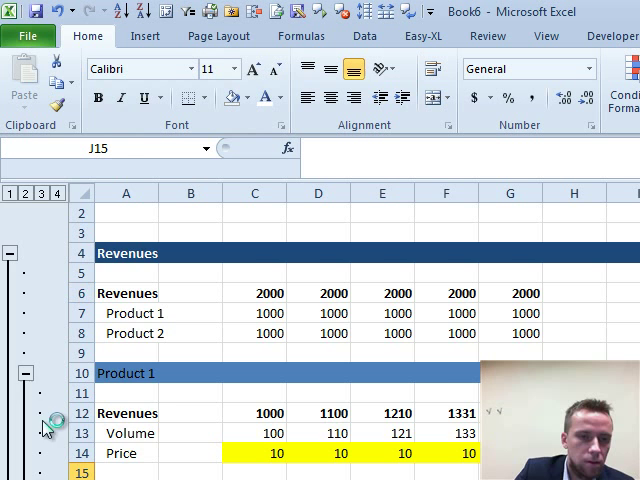
{"action": "scroll", "scroll_direction": "down", "scroll_amount": 3}
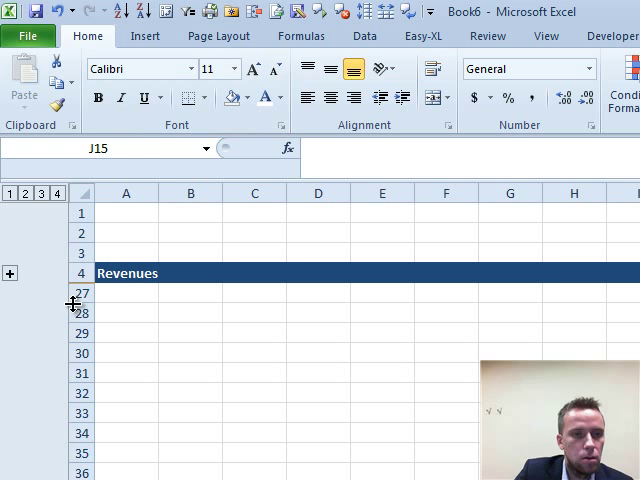
{"action": "mouse_move", "coordinate": [35, 247]}
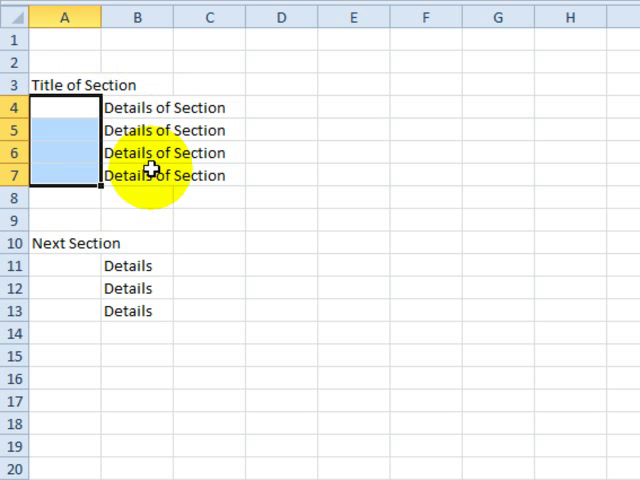
{"action": "mouse_move", "coordinate": [75, 190]}
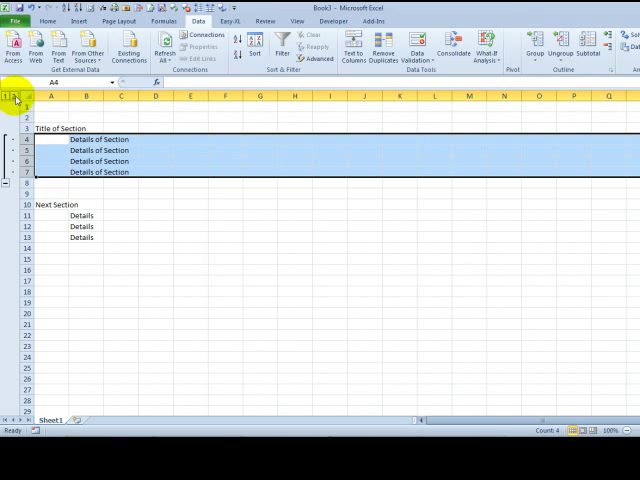
{"action": "mouse_move", "coordinate": [563, 108]}
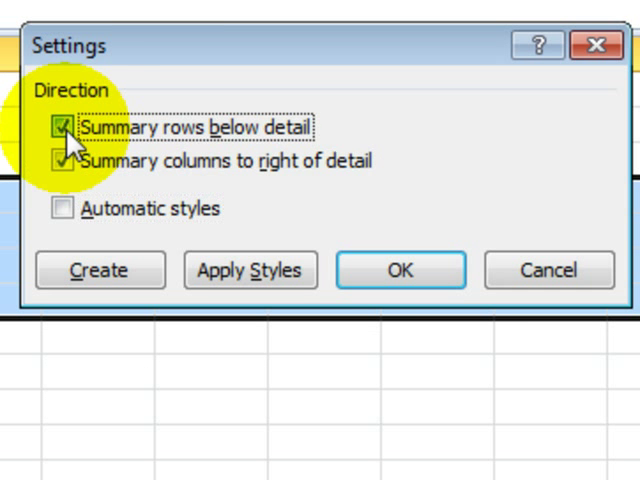
Step: Turn off 'Summary rows below detail' in the outline settings
{"action": "left_click", "coordinate": [62, 127]}
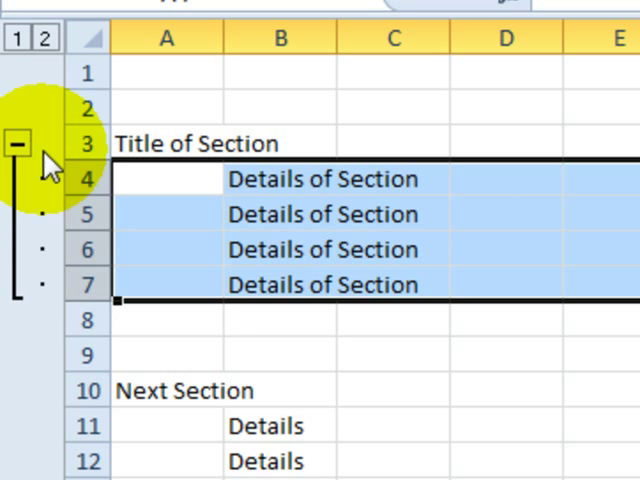
Step: Collapse and re-expand Title of Section, then switch outline levels 1 and 2
{"action": "left_click", "coordinate": [17, 143]}
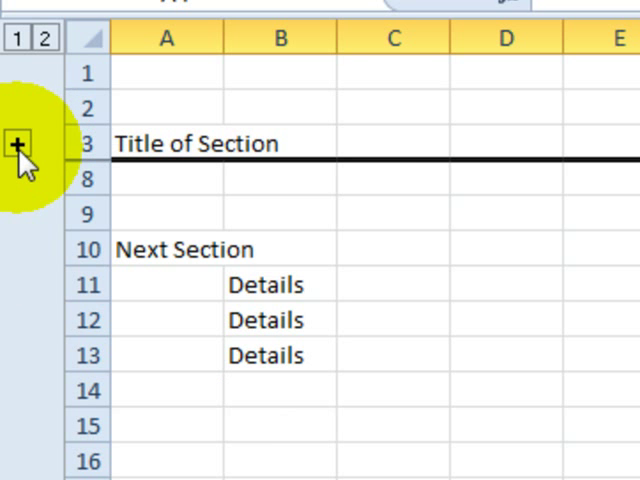
{"action": "left_click", "coordinate": [14, 145]}
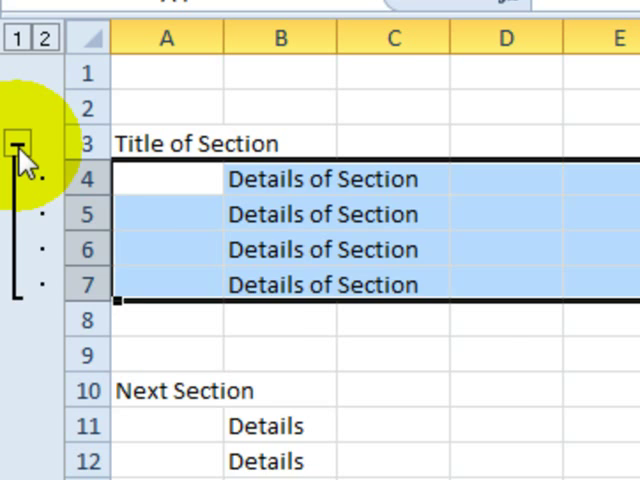
{"action": "scroll", "scroll_direction": "down", "scroll_amount": 3}
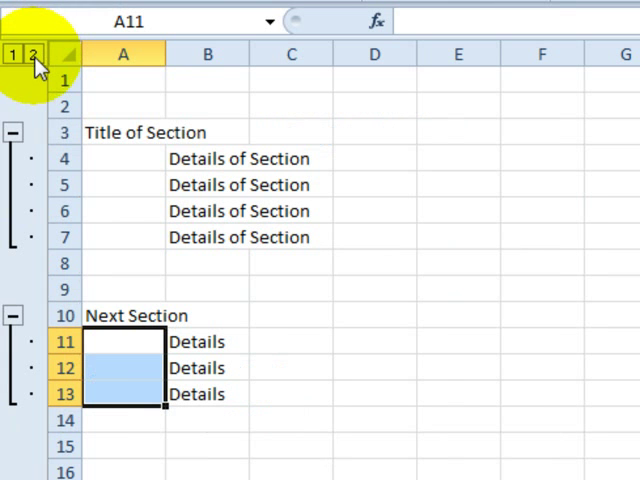
{"action": "left_click", "coordinate": [13, 54]}
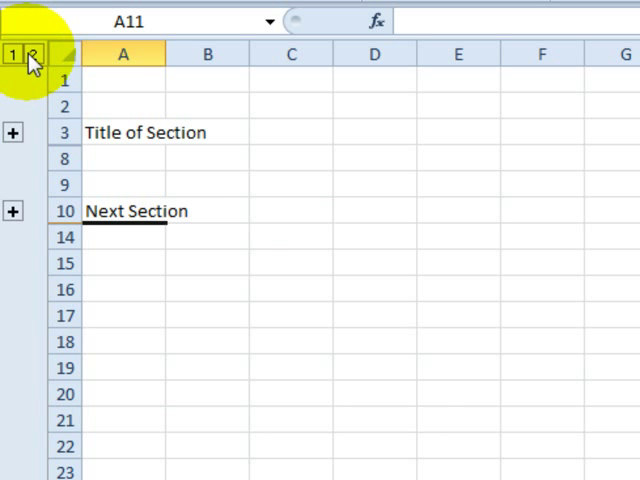
{"action": "left_click", "coordinate": [34, 54]}
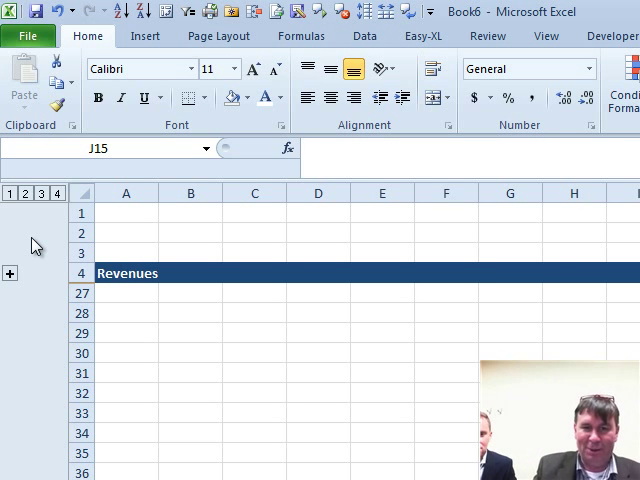
{"action": "mouse_move", "coordinate": [50, 247]}
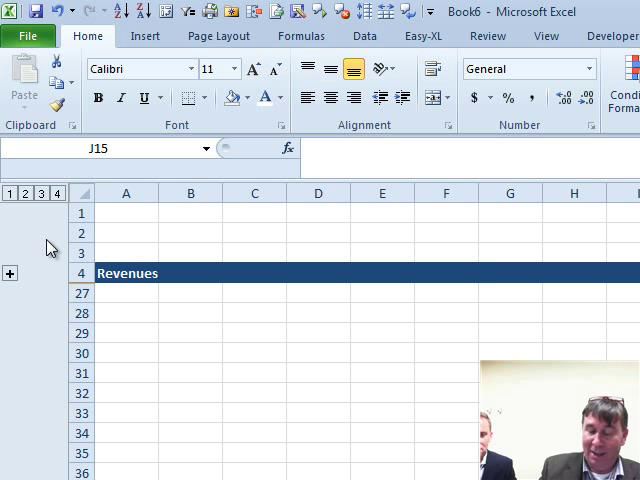